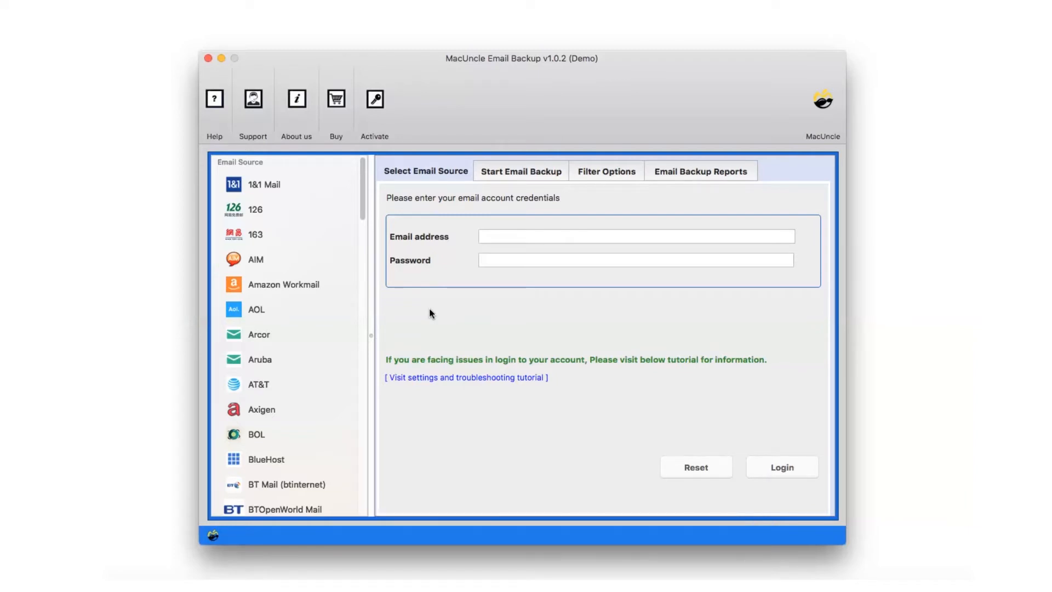
- Choose Hotmail as the email source from the source list
scroll(down, 3)
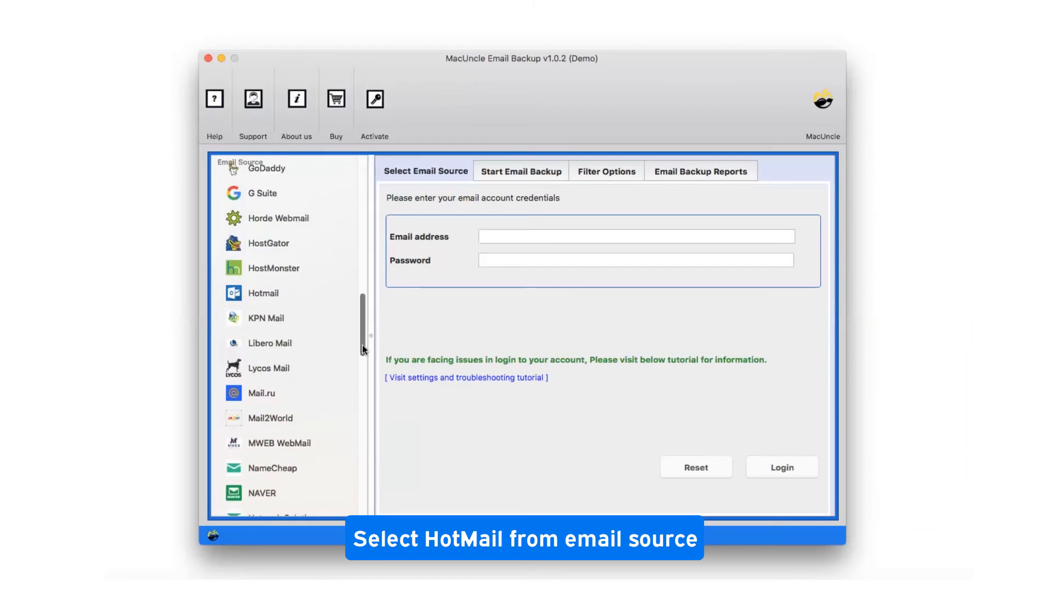
click(263, 294)
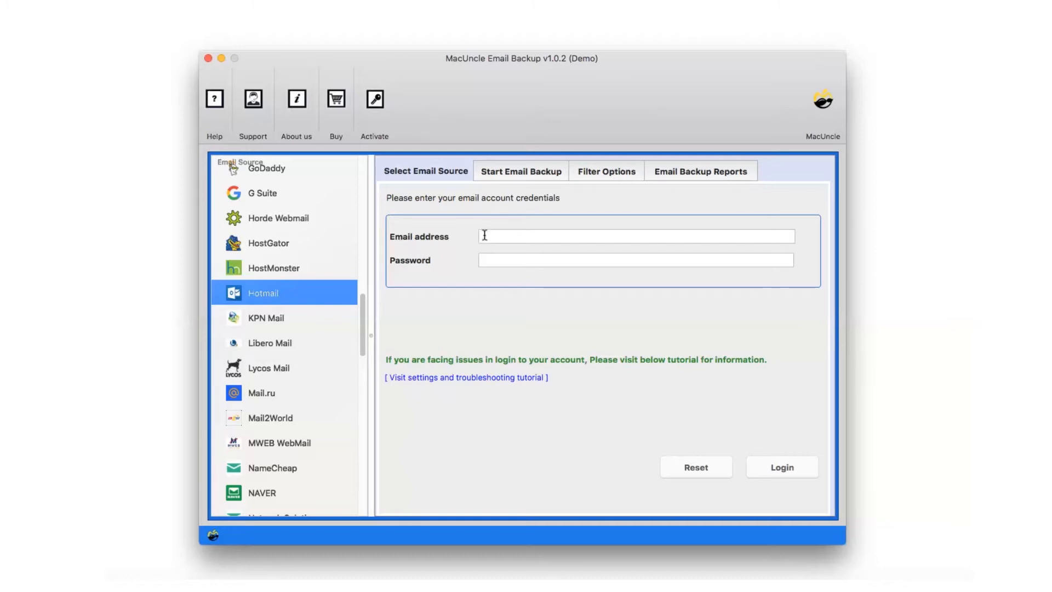
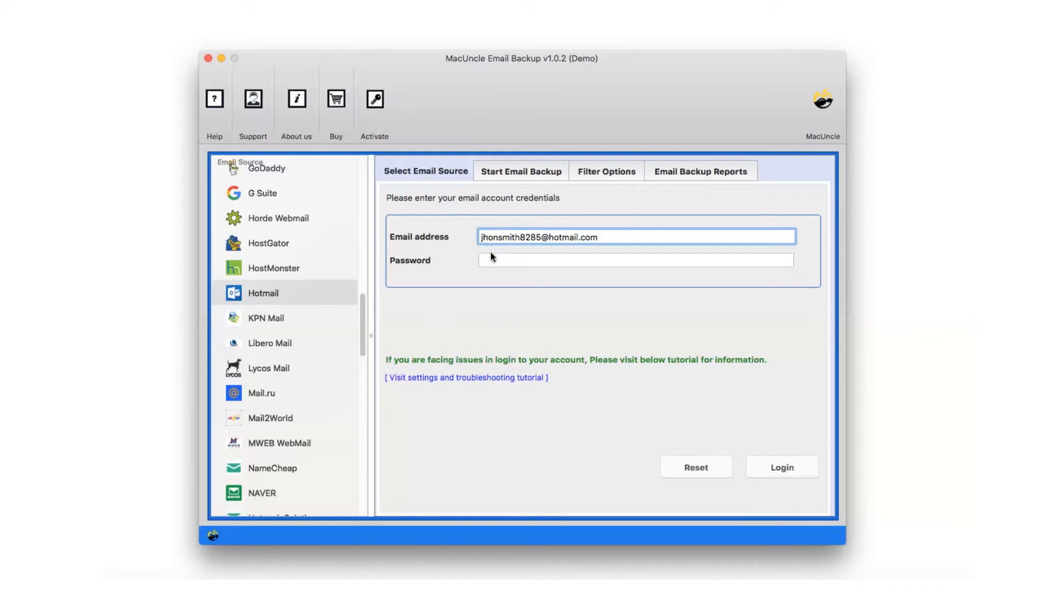
- Log in to the Hotmail account 'jhonsmith' with its password
click(635, 260)
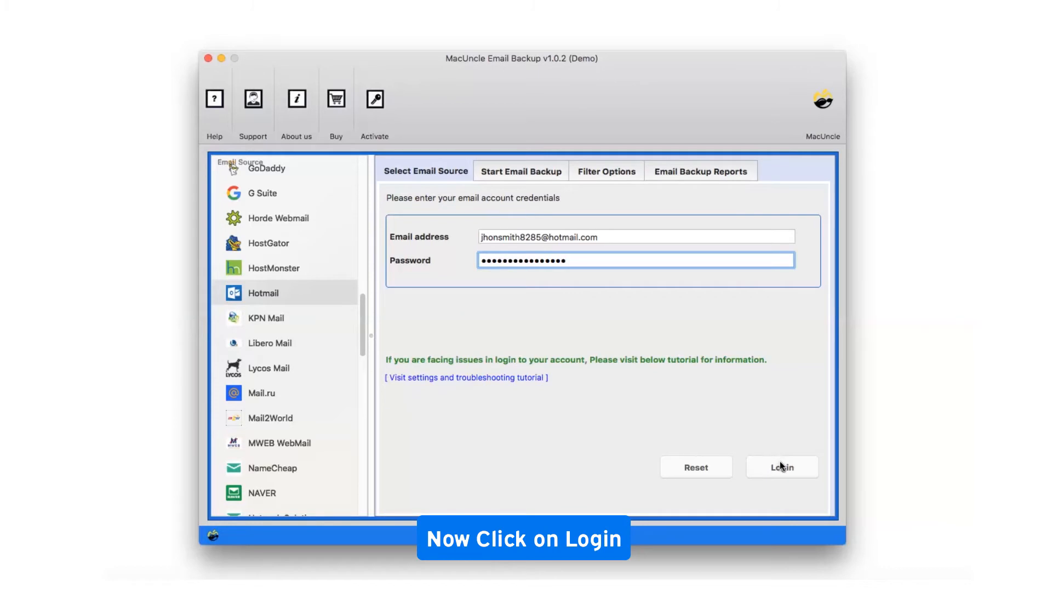
click(781, 467)
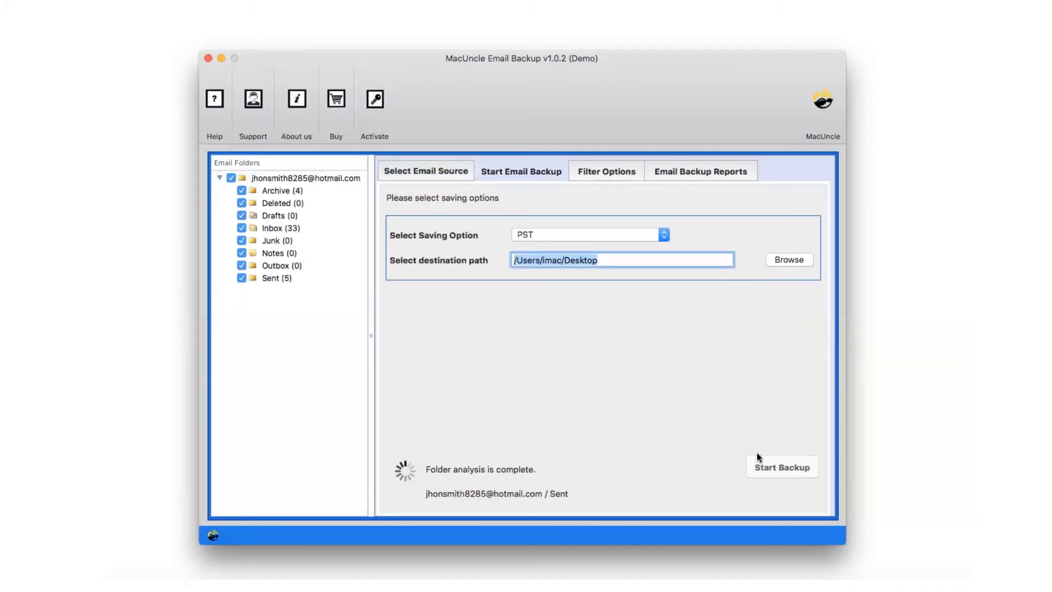
- Clear all folder ticks, then tick only Archive, Inbox and Sent for backup
click(231, 178)
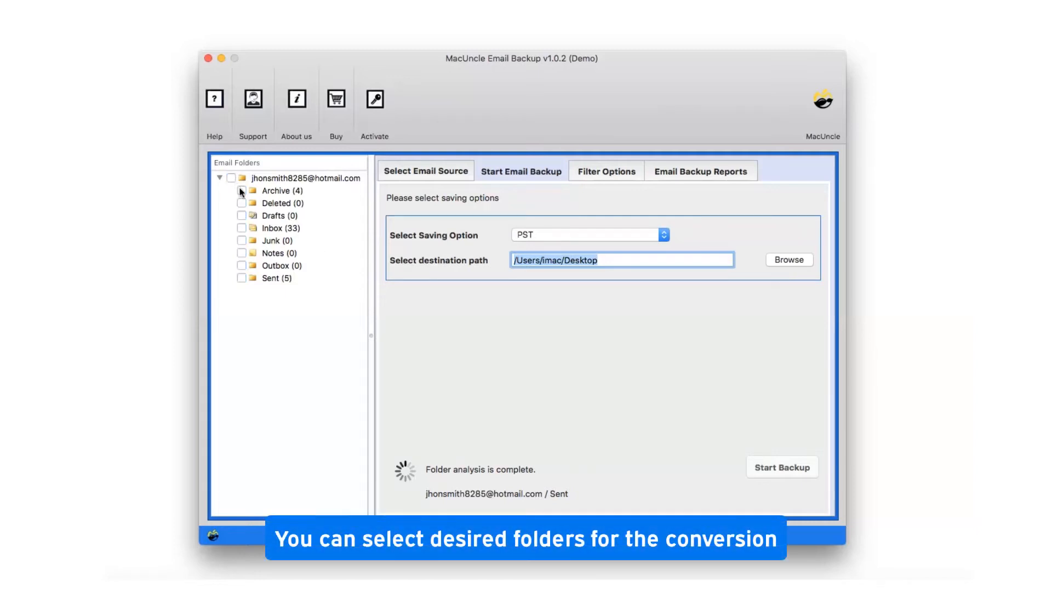
click(241, 189)
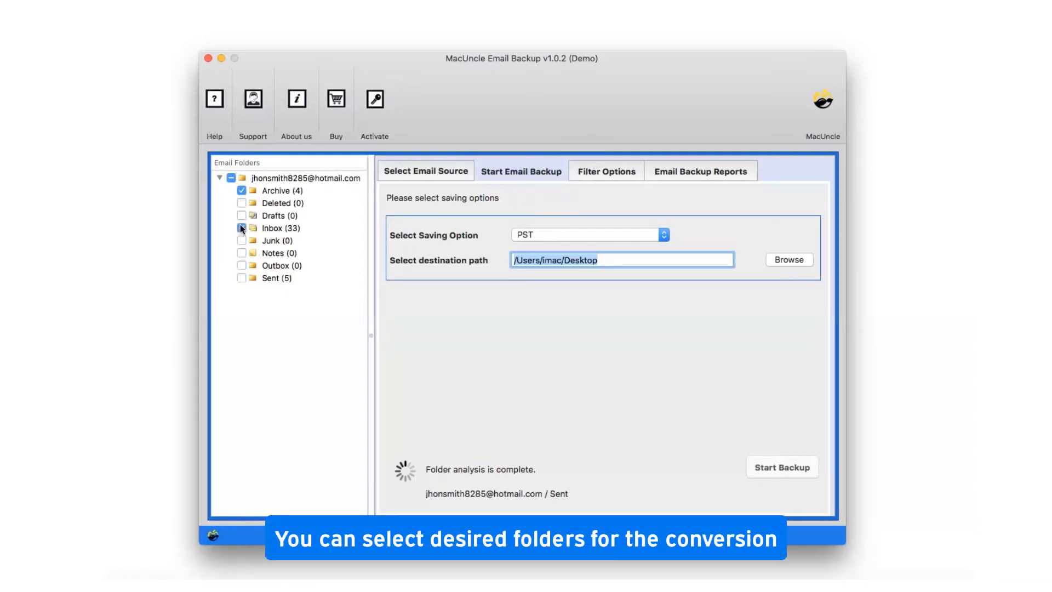
click(241, 228)
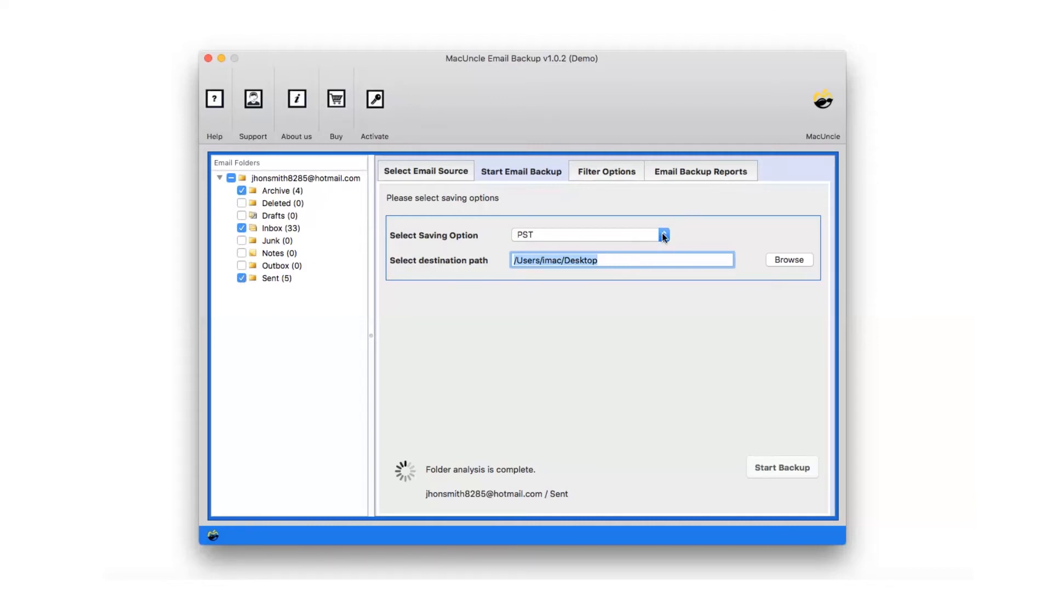
- Set the saving format to CSV with the Desktop Output folder as destination
click(662, 234)
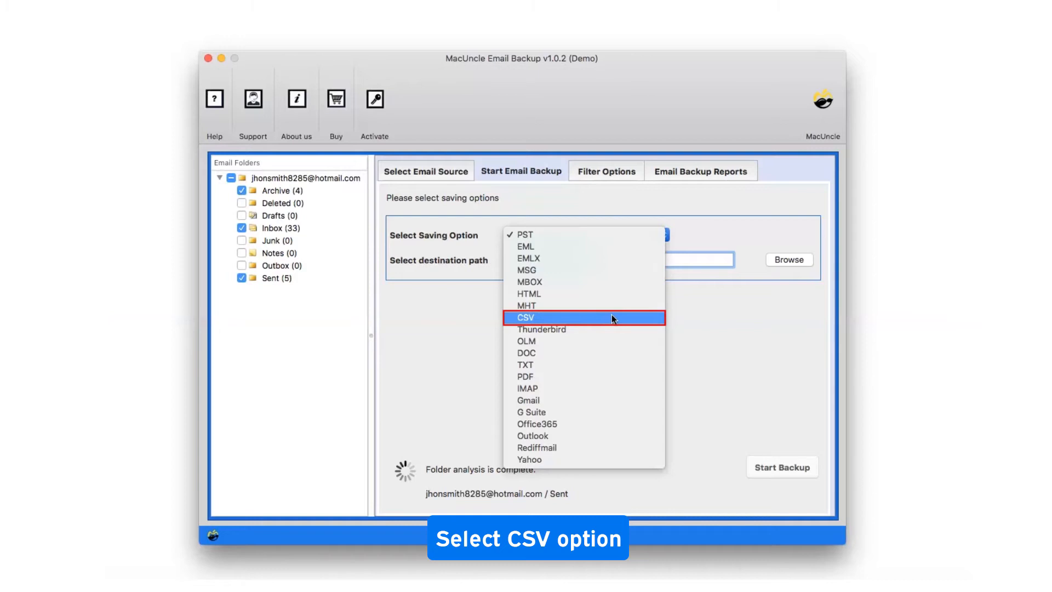
click(525, 316)
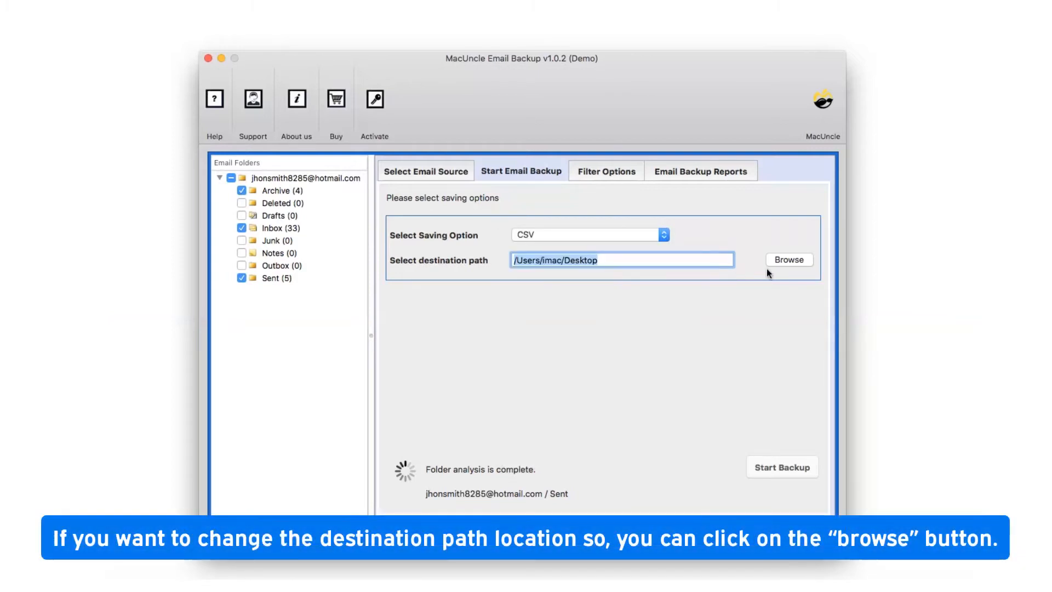
click(789, 260)
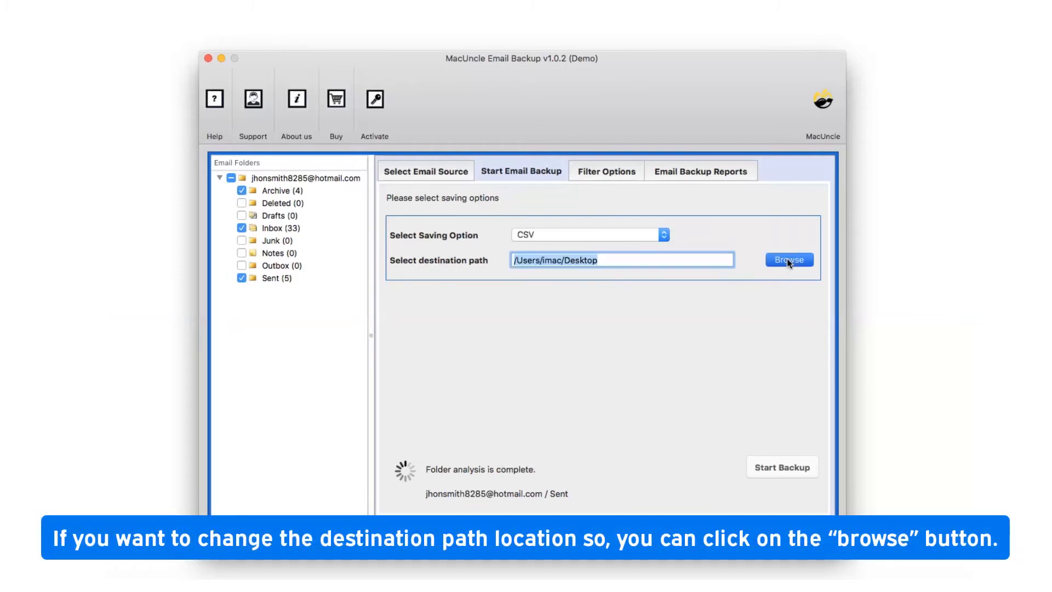
click(788, 260)
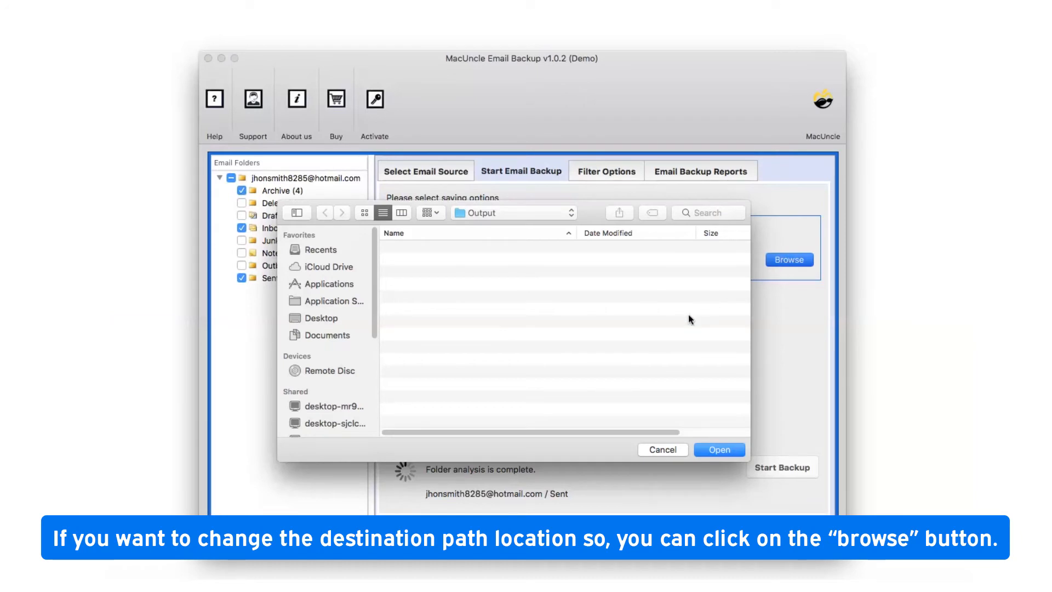
click(719, 449)
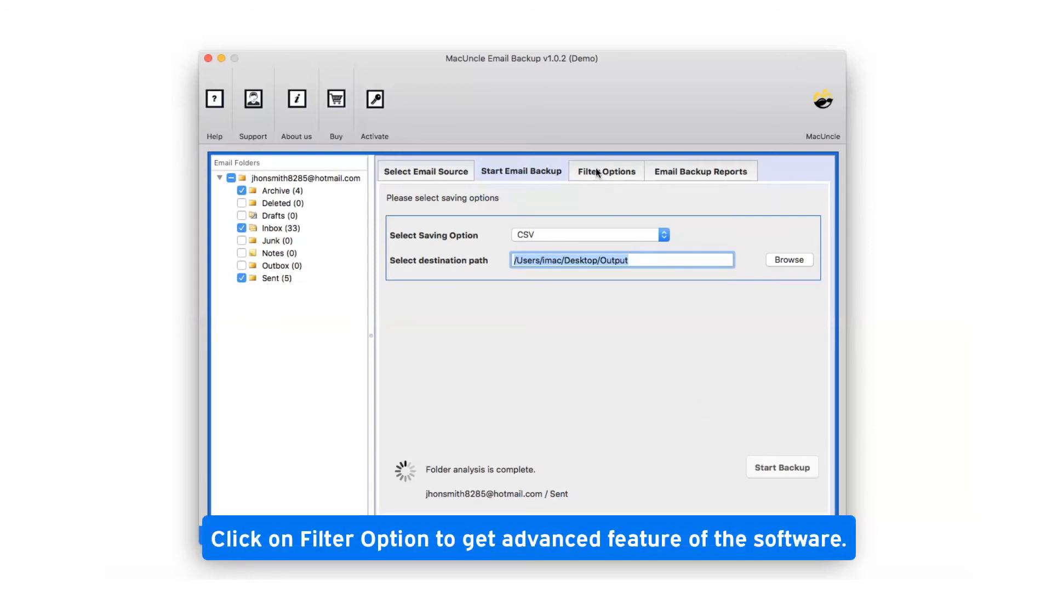
click(605, 171)
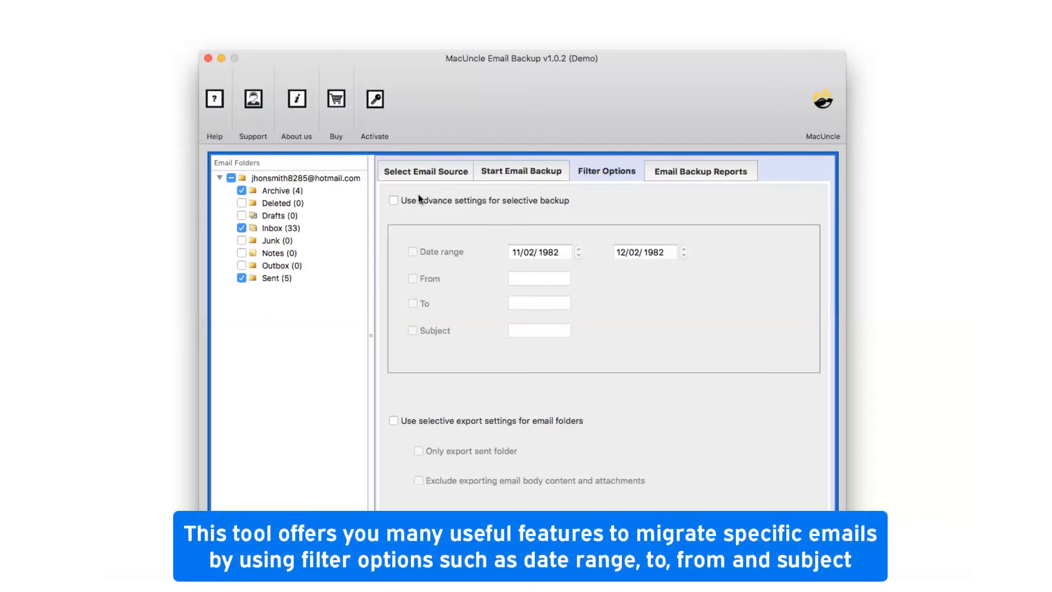
- Toggle the advanced selective backup setting on and off, then enable selective export settings
click(393, 200)
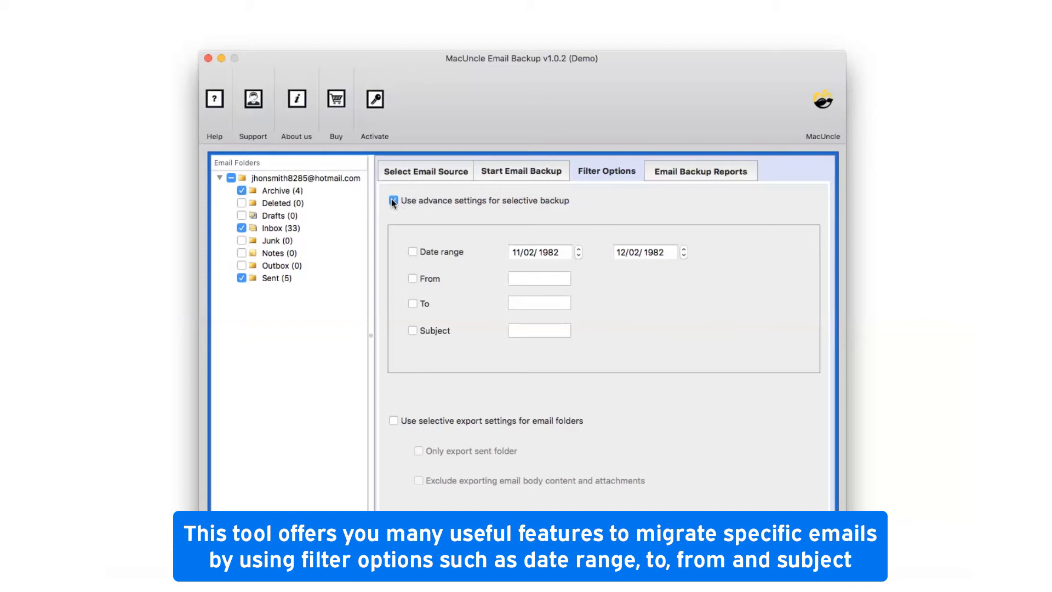
click(393, 200)
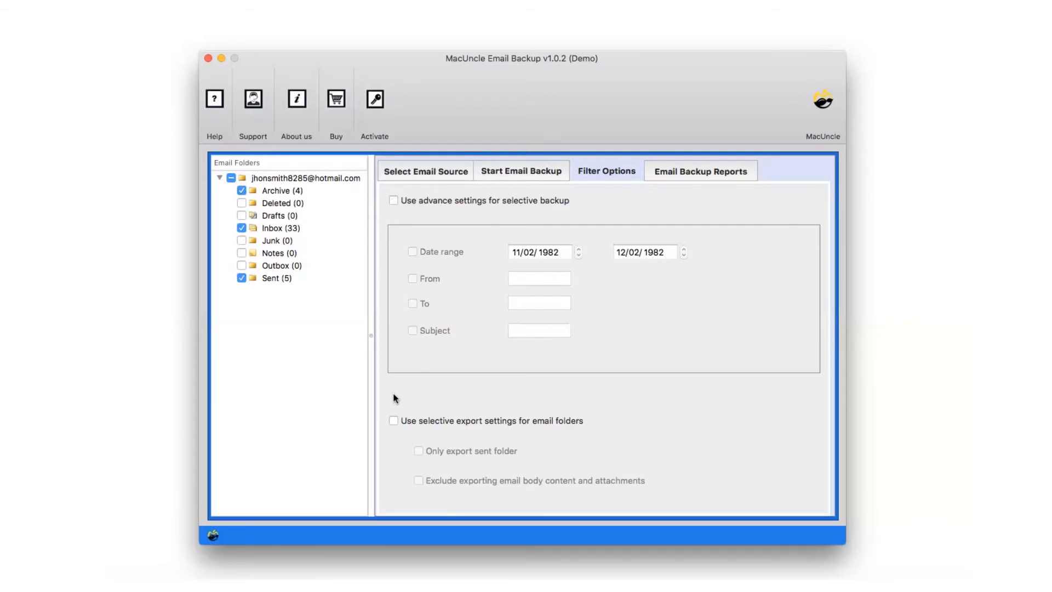
click(393, 420)
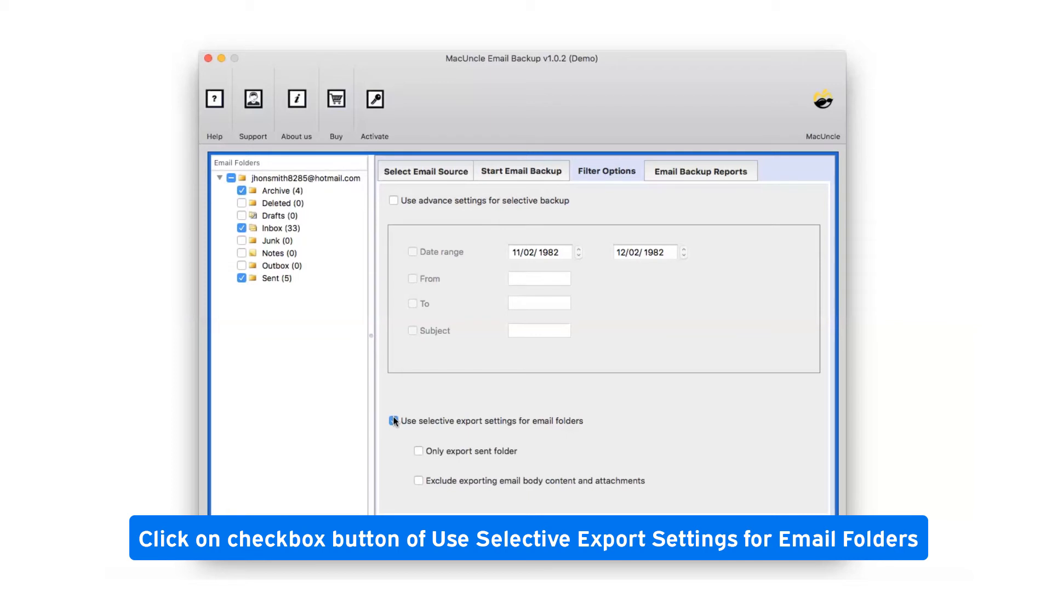
click(393, 421)
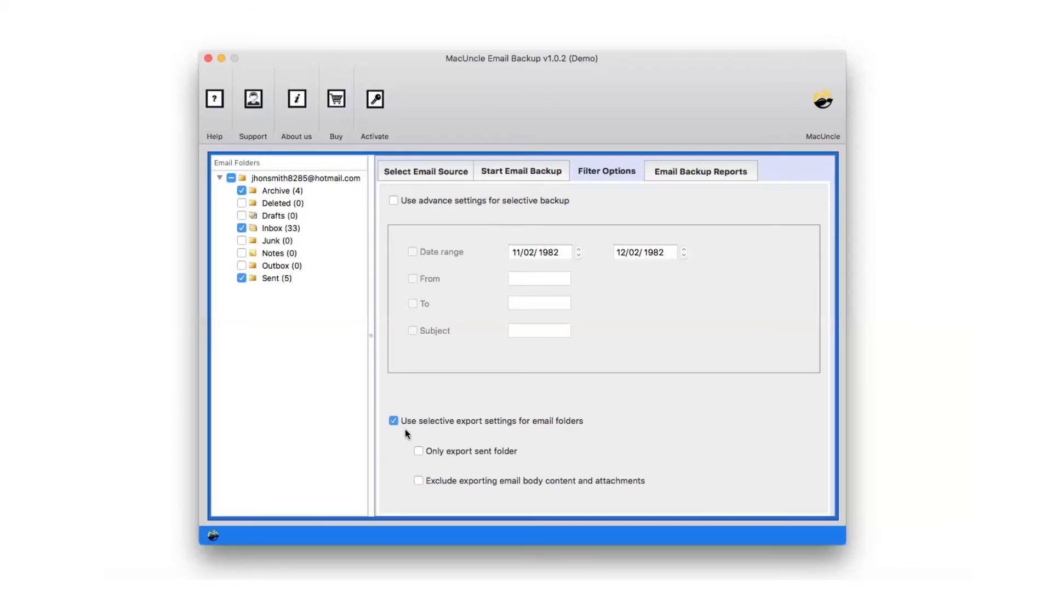
- Try the exclude-body-and-attachments options, then leave all filter settings unticked
click(417, 450)
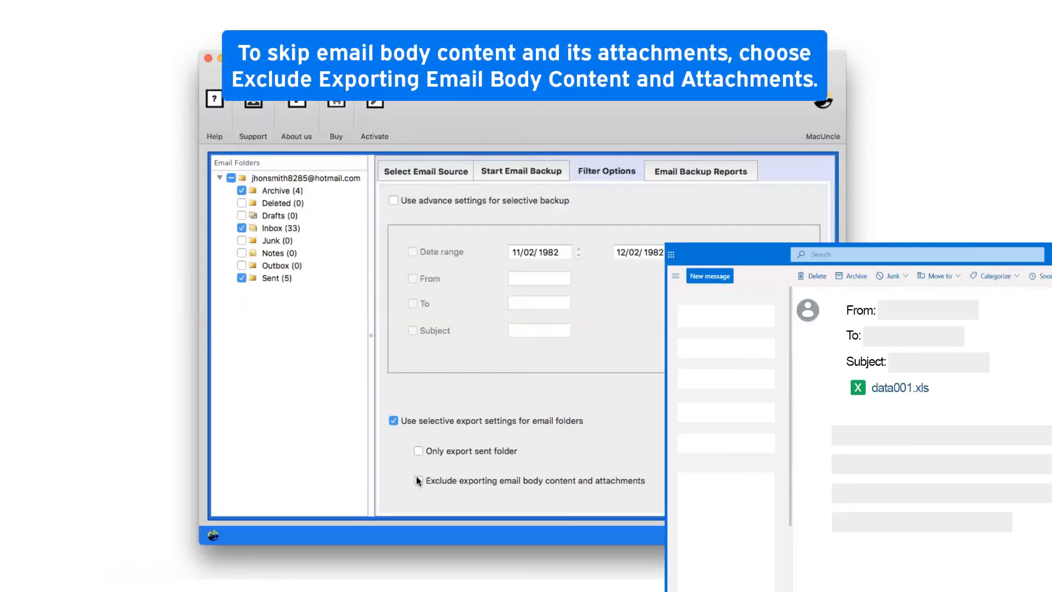
click(417, 479)
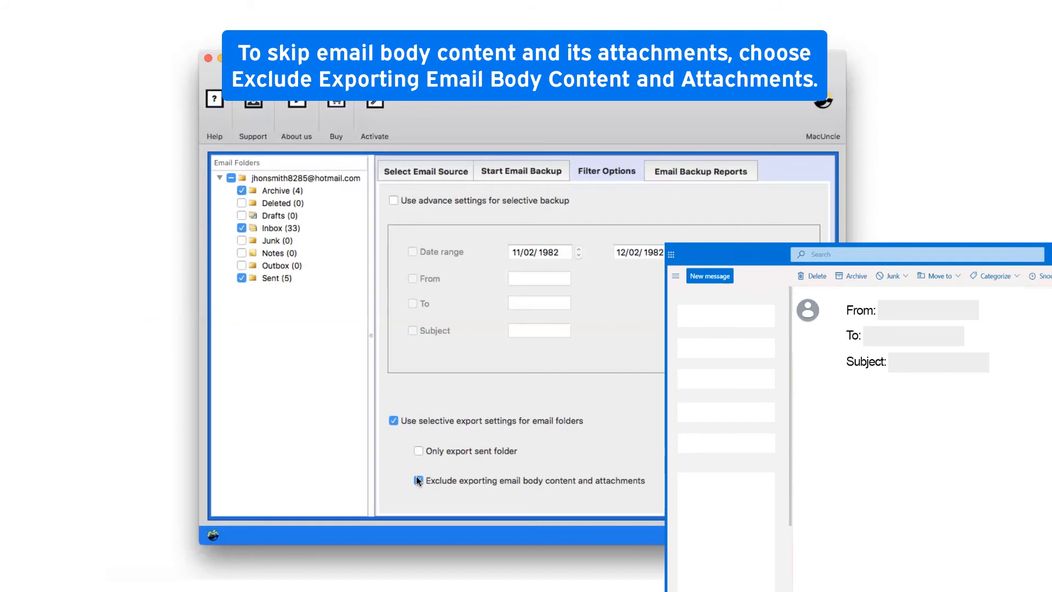
click(417, 479)
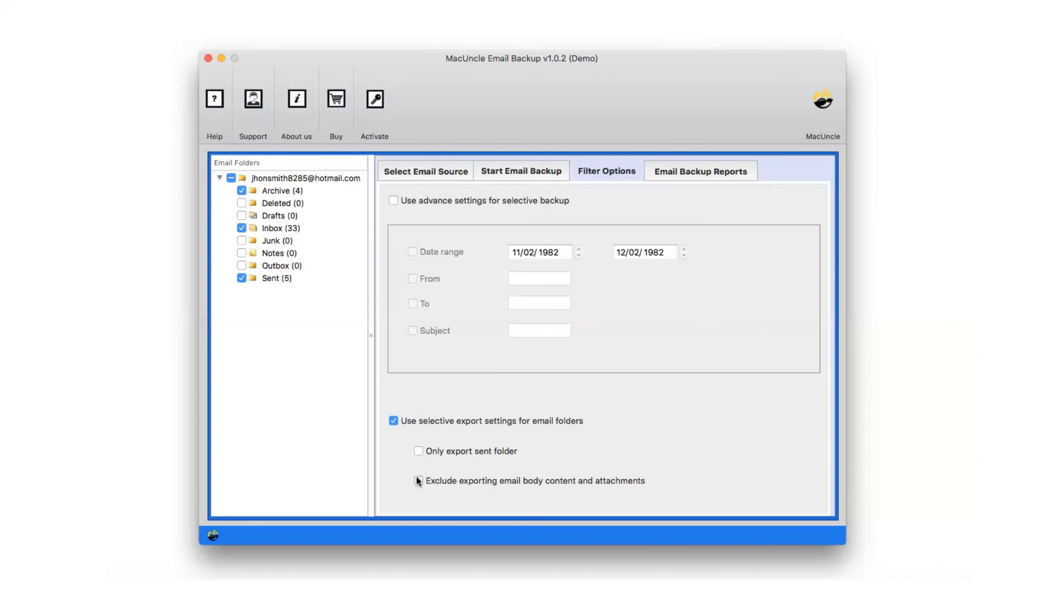
click(393, 420)
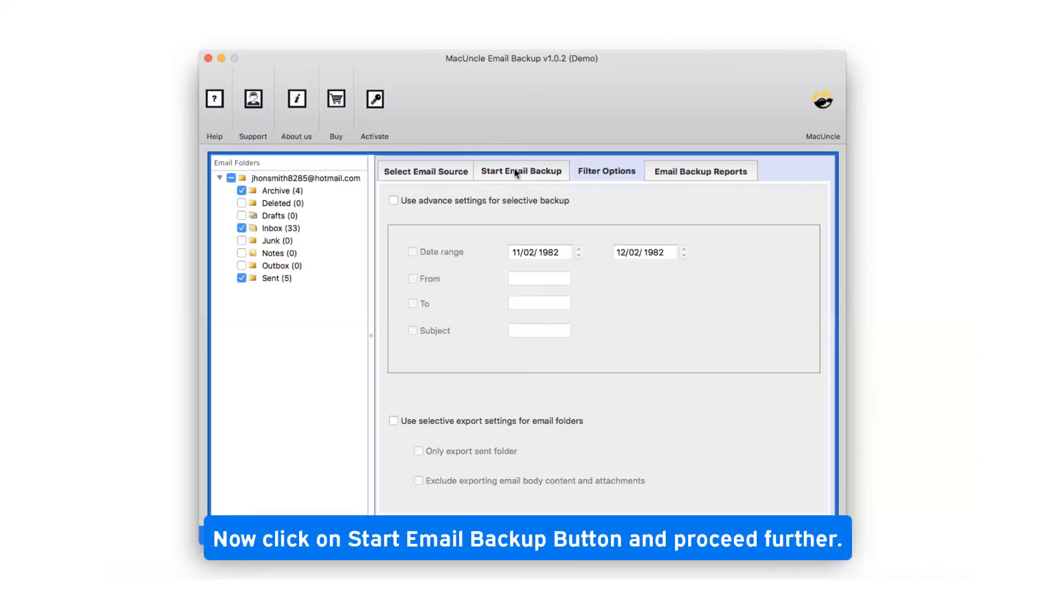
- Start the backup and let Archive, Inbox and Sent convert to completion
click(520, 171)
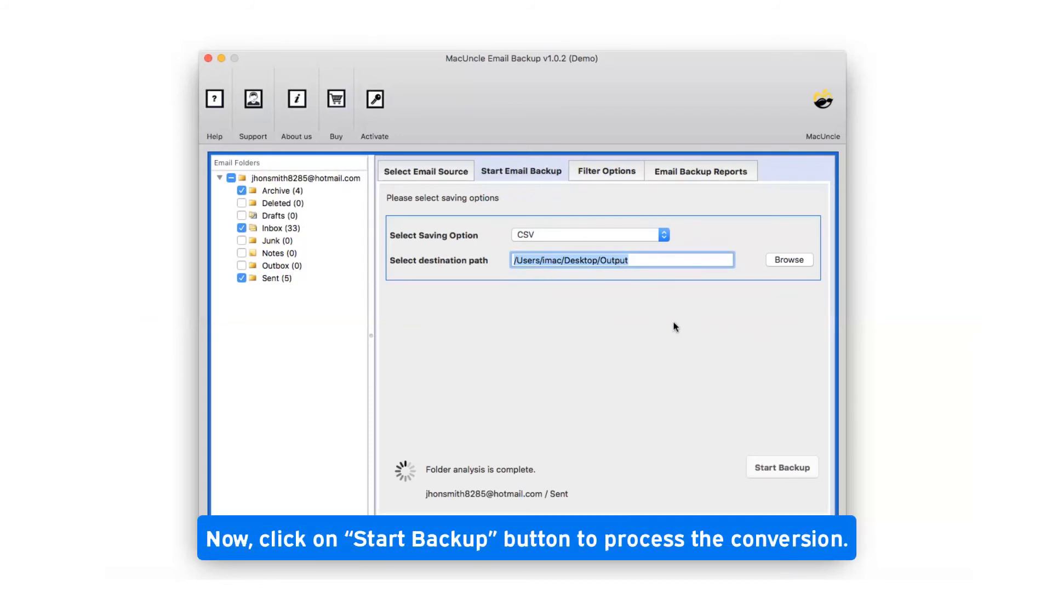
mouse_move(778, 463)
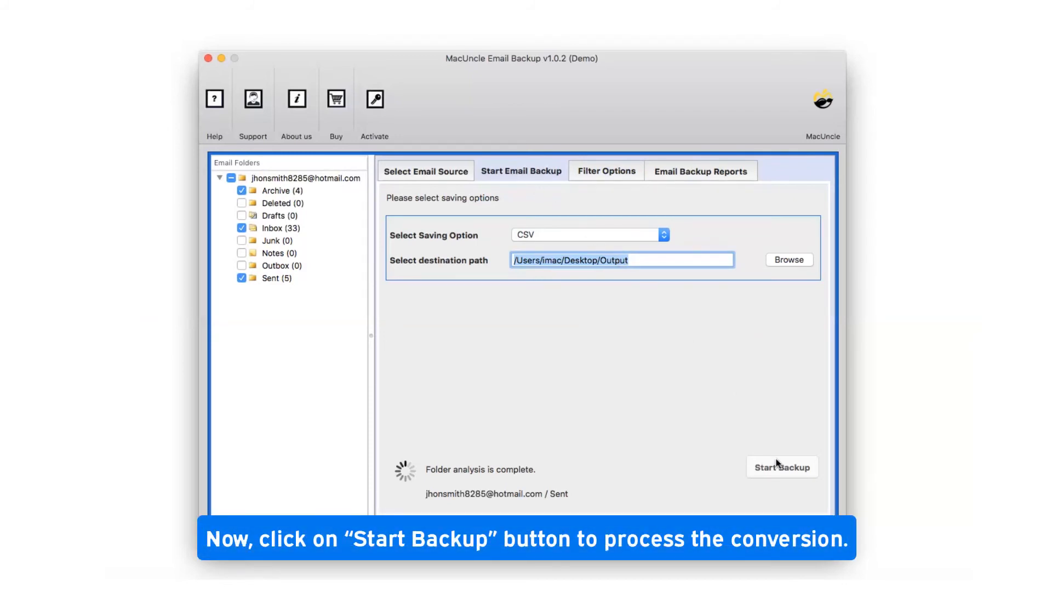
click(781, 466)
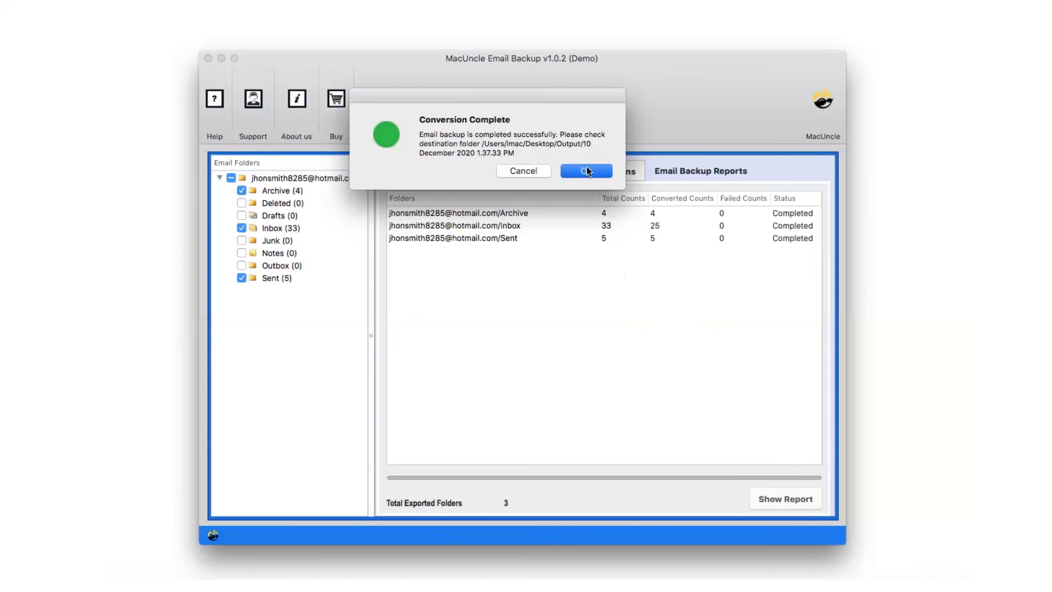
- Dismiss the completion and trial notices, then view Inbox.csv and Attachments inside the dated Output folder
click(585, 171)
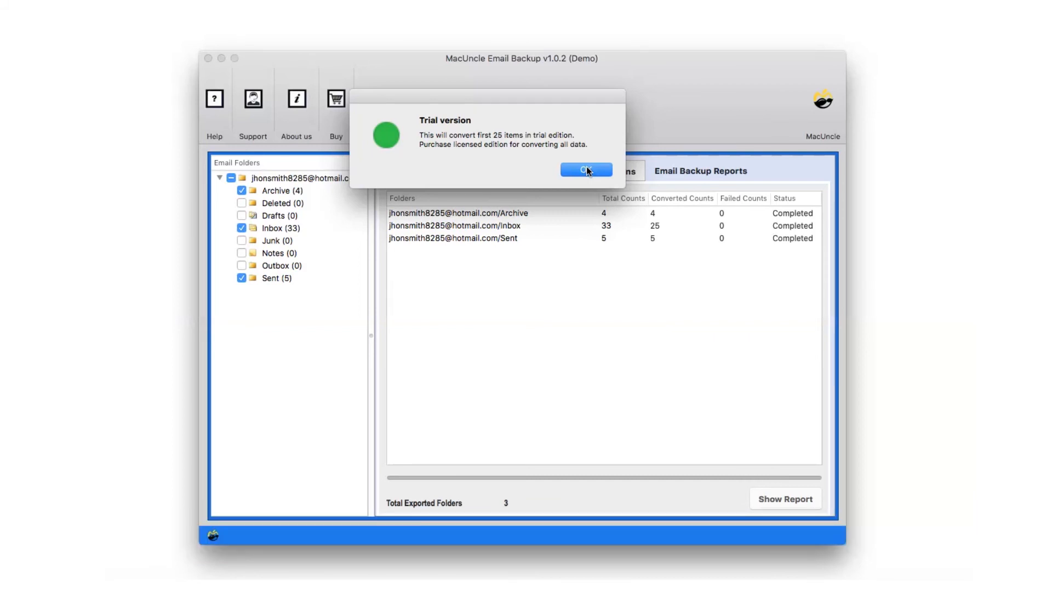
click(585, 169)
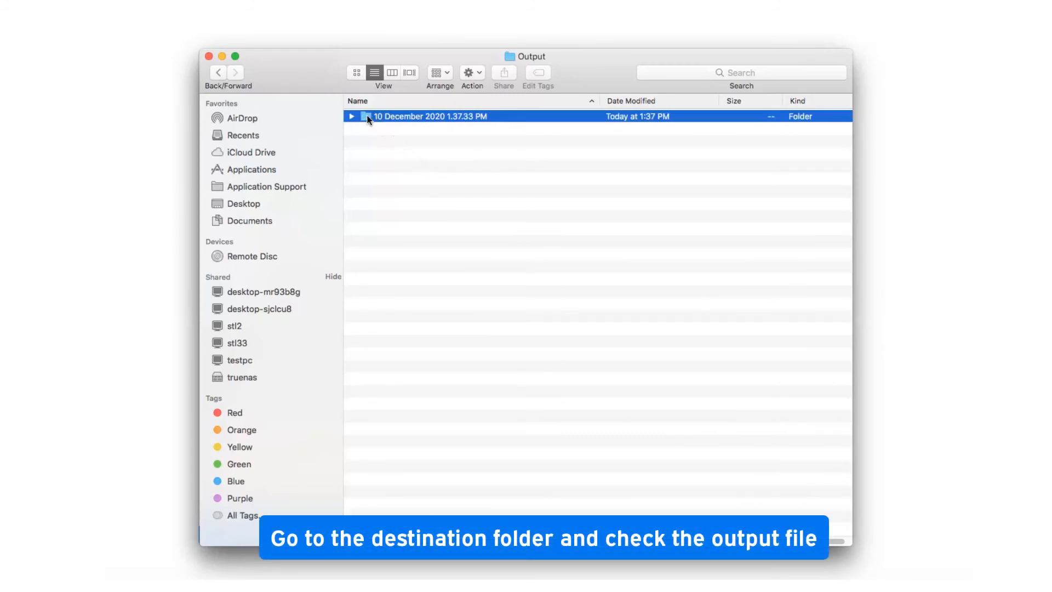
double_click(427, 116)
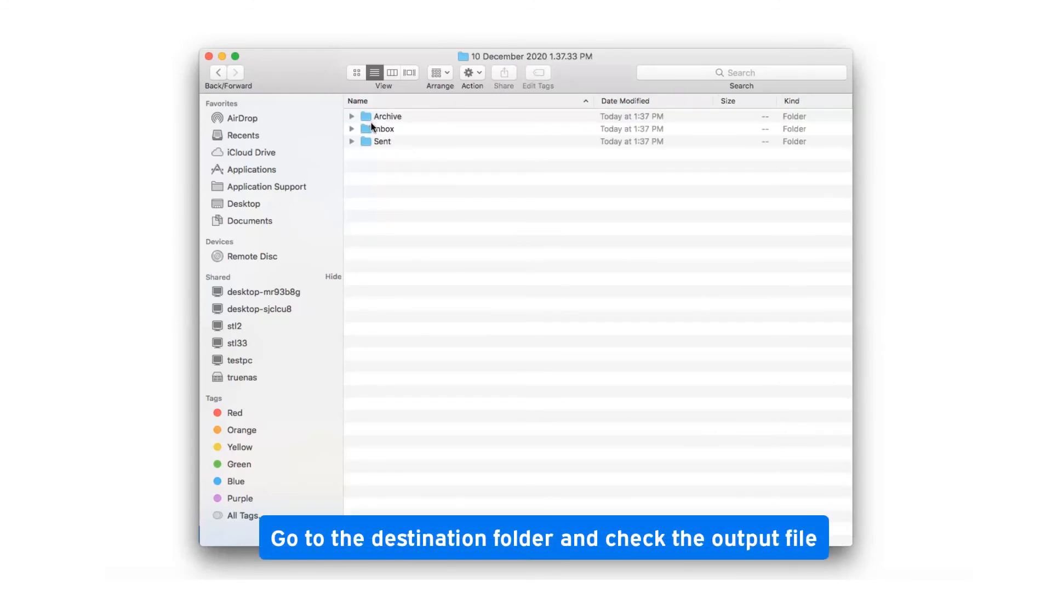
double_click(383, 128)
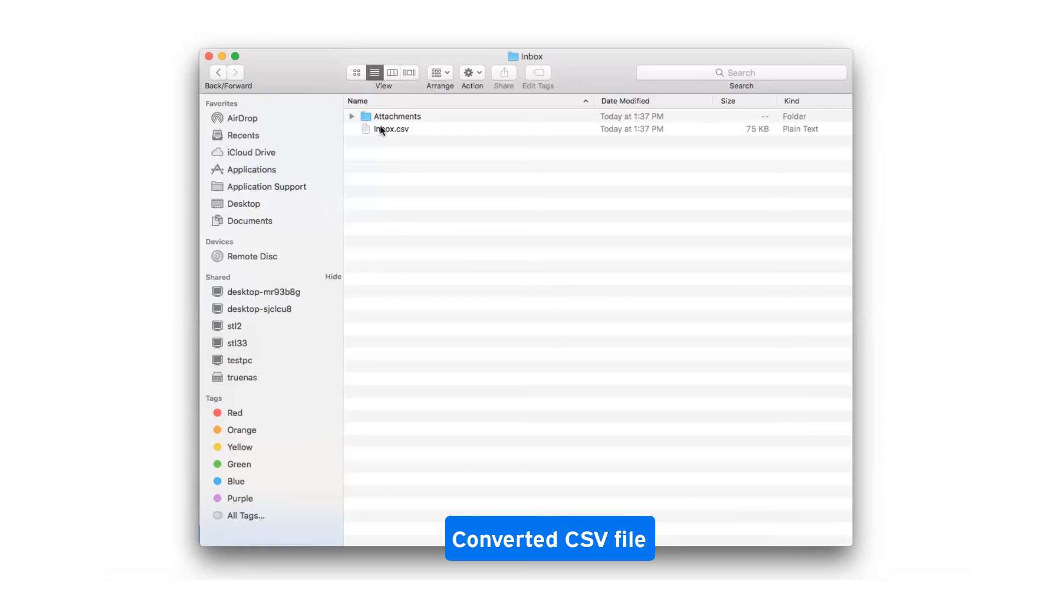